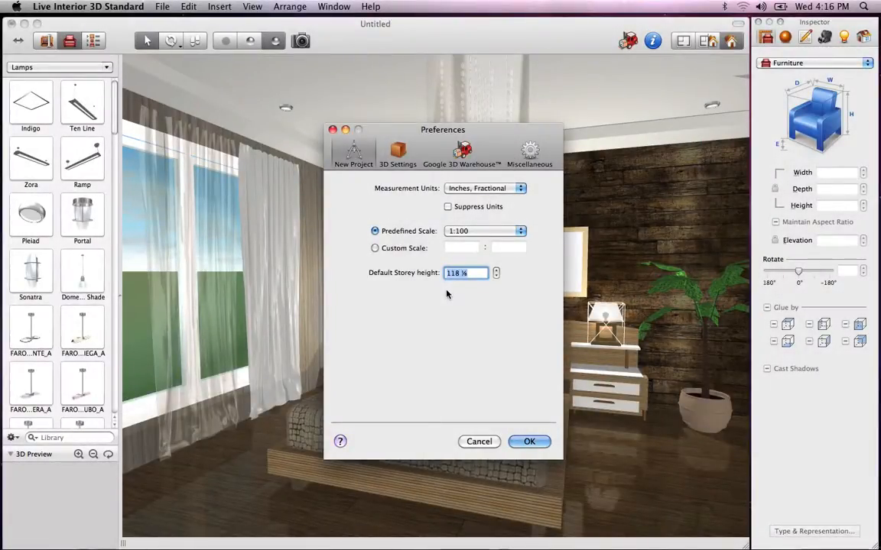
- In the 3D settings, set Shadow Technique to Stencil Shadows and check the Shadow Casting Lights options
click(397, 151)
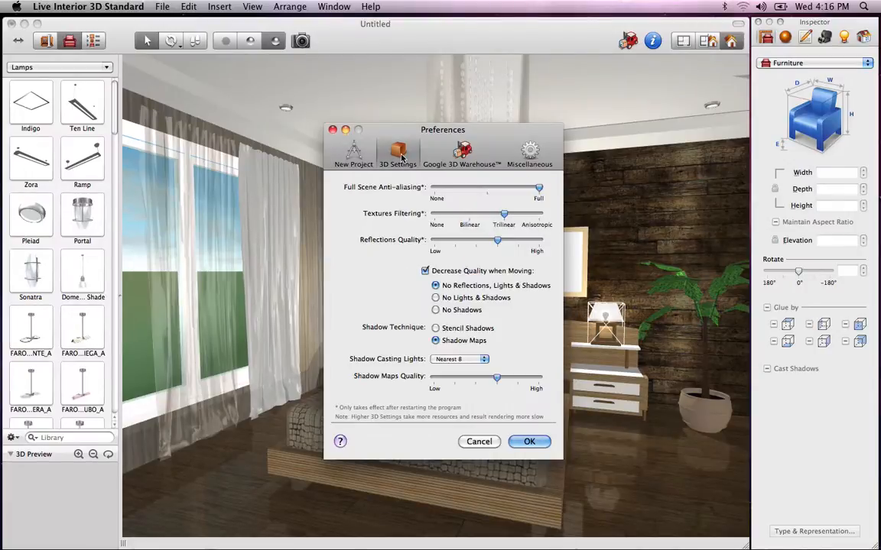
mouse_move(401, 195)
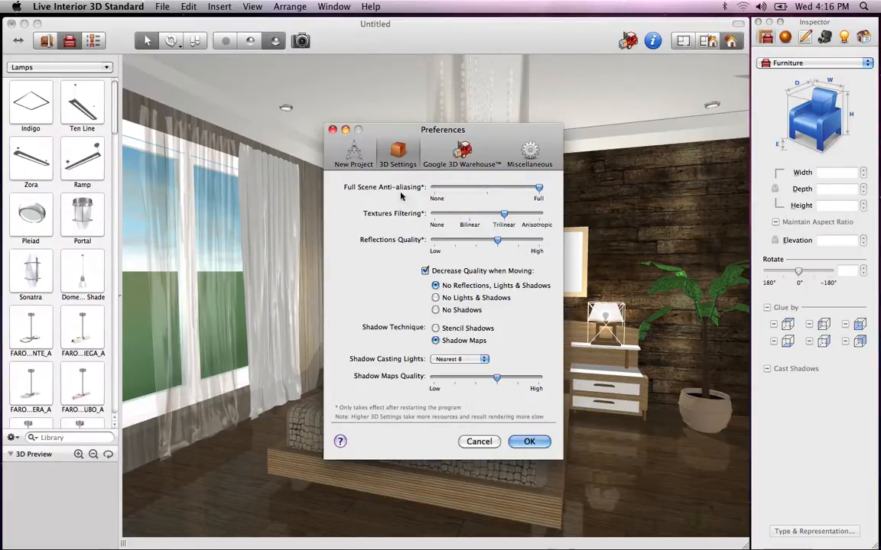
click(434, 327)
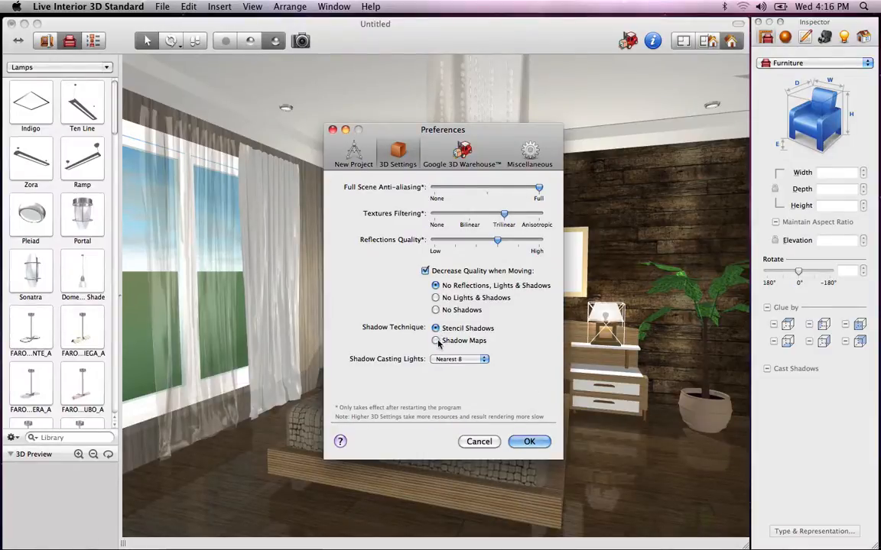
click(436, 340)
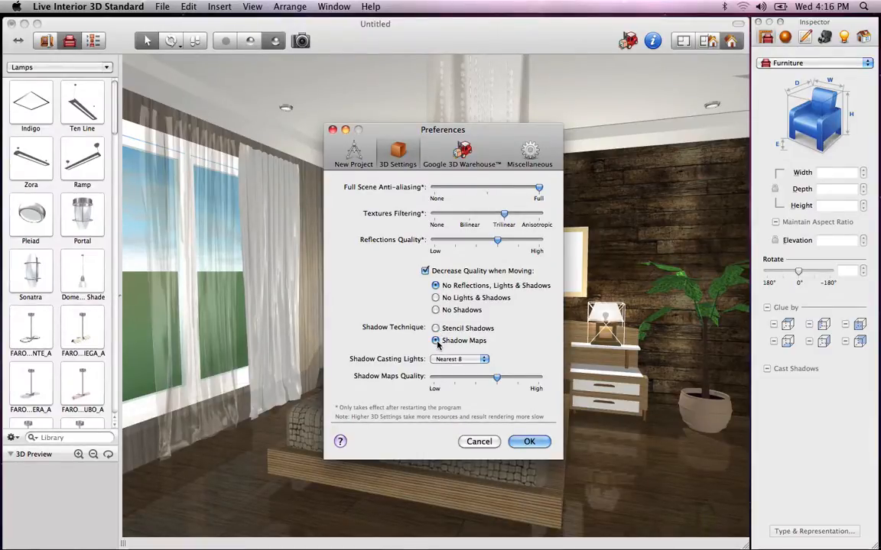
click(436, 328)
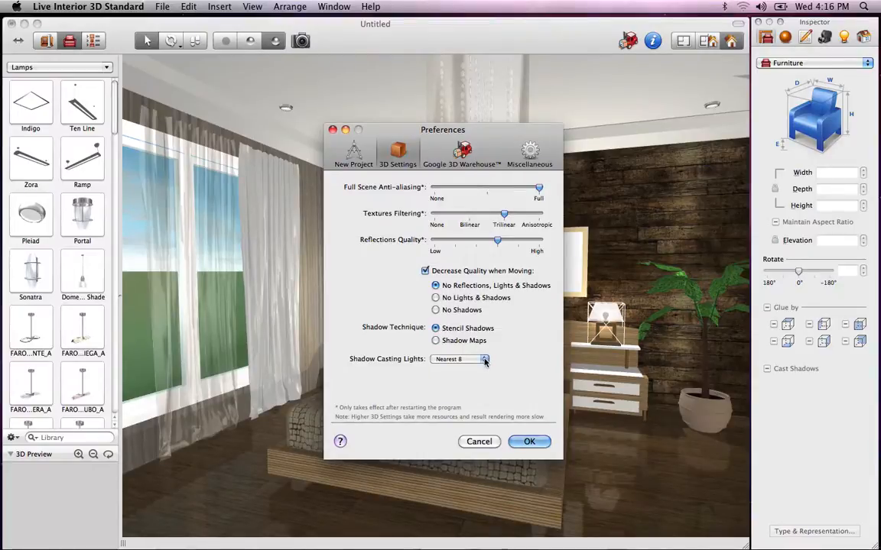
click(459, 358)
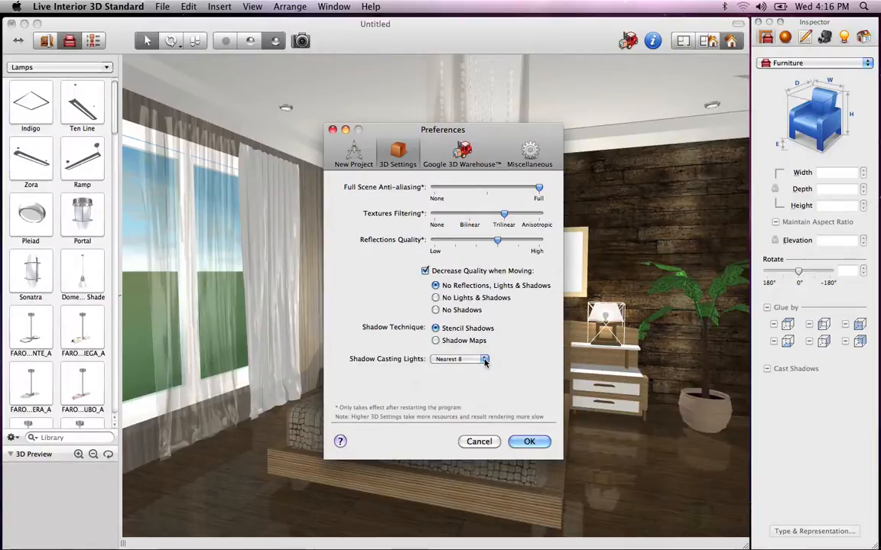
- Confirm the stencil shadow preferences with OK and return to the bedroom view
click(529, 441)
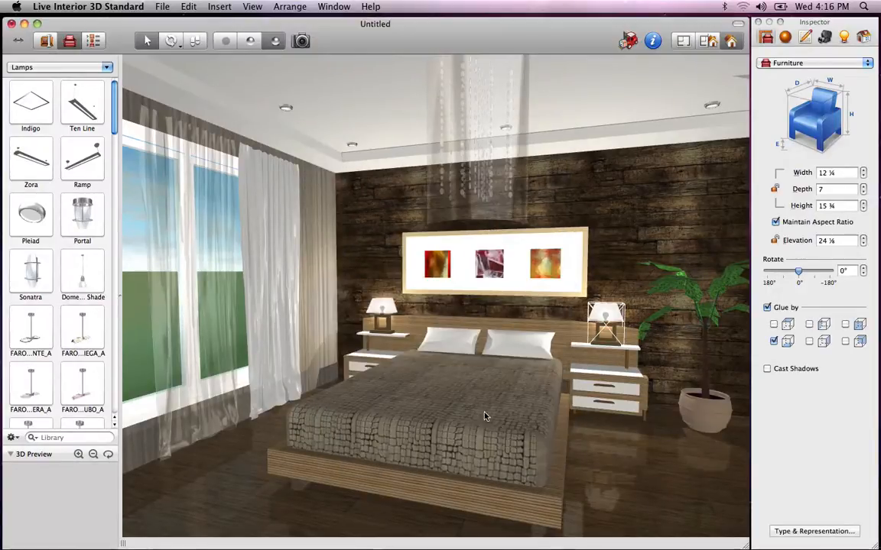
mouse_move(283, 63)
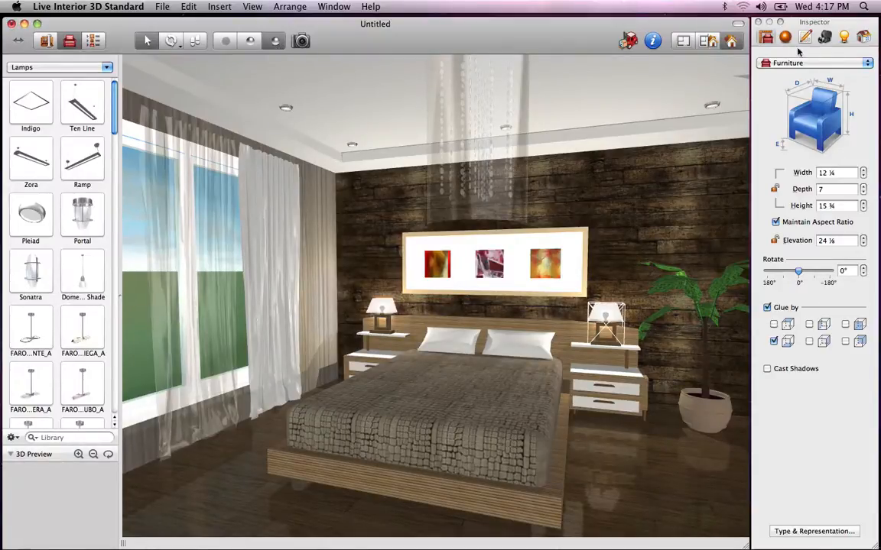
- In the Lights list, lower the Reading Lamp's luminosity and give it a warm yellow colour
click(843, 37)
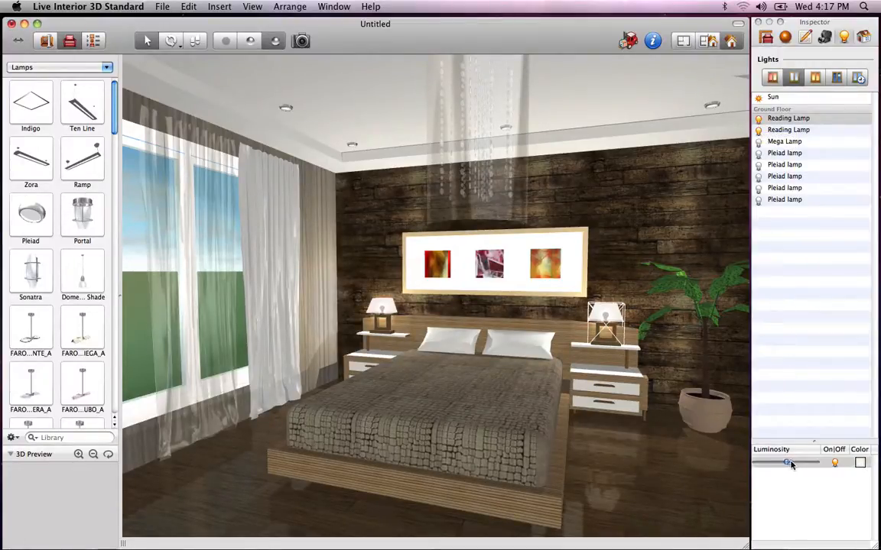
drag(795, 463, 786, 463)
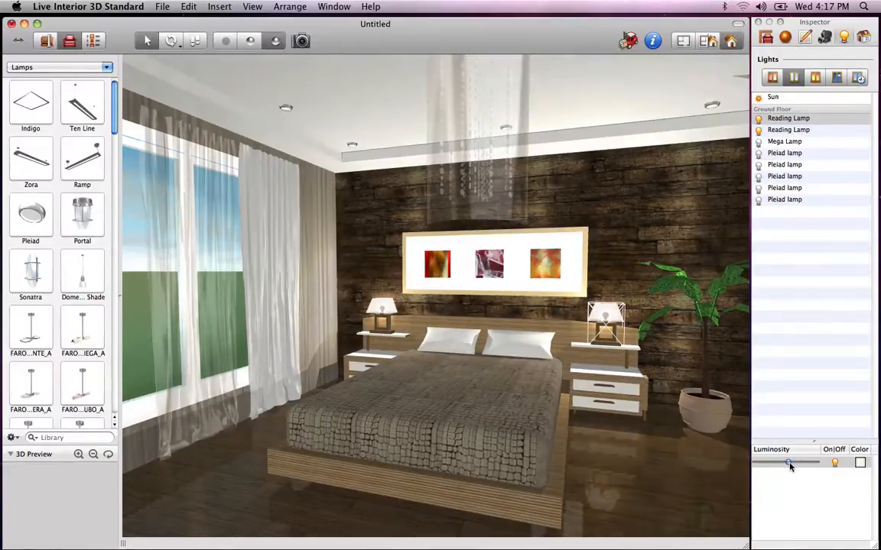
click(860, 462)
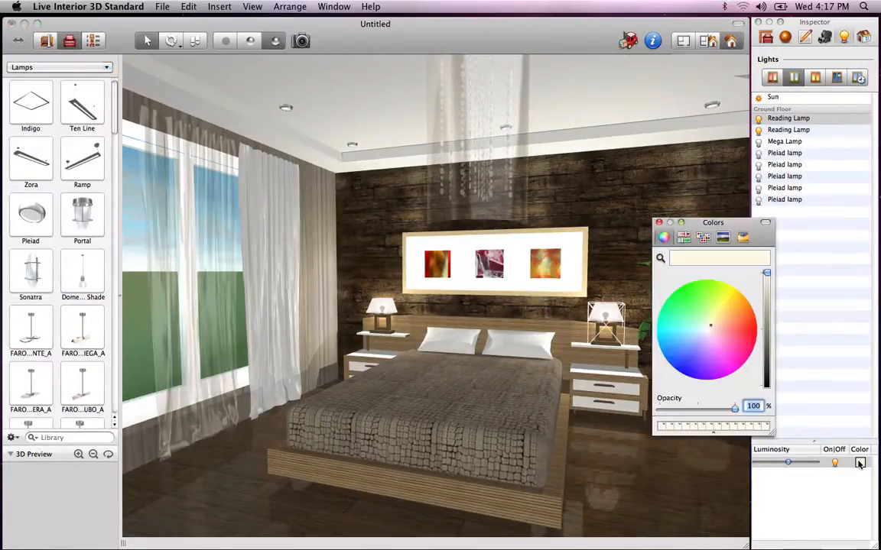
click(719, 307)
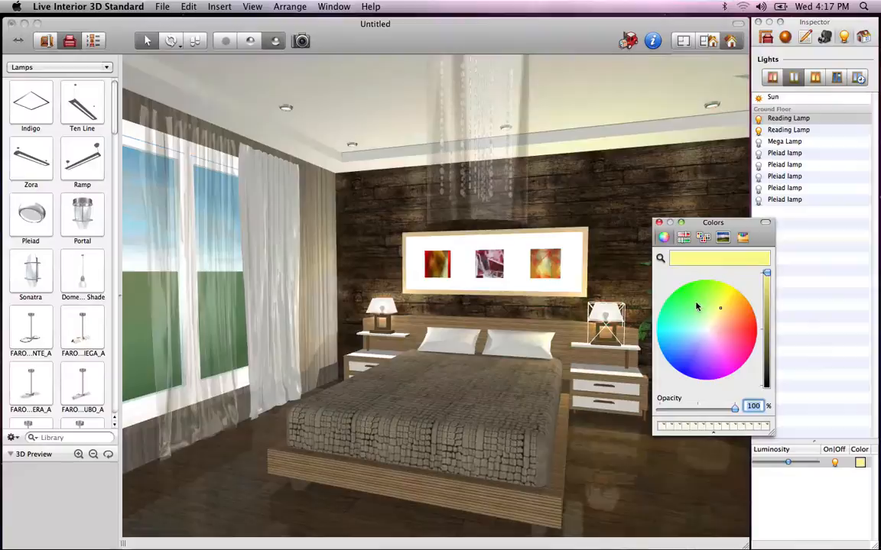
click(711, 360)
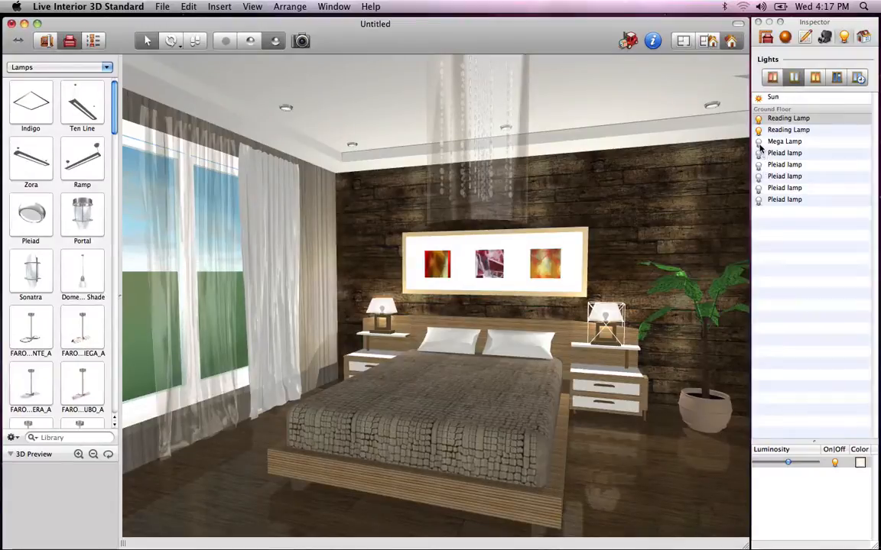
- Select the bedside lamps and chandelier, raise their luminosity, then clear the selection
click(784, 141)
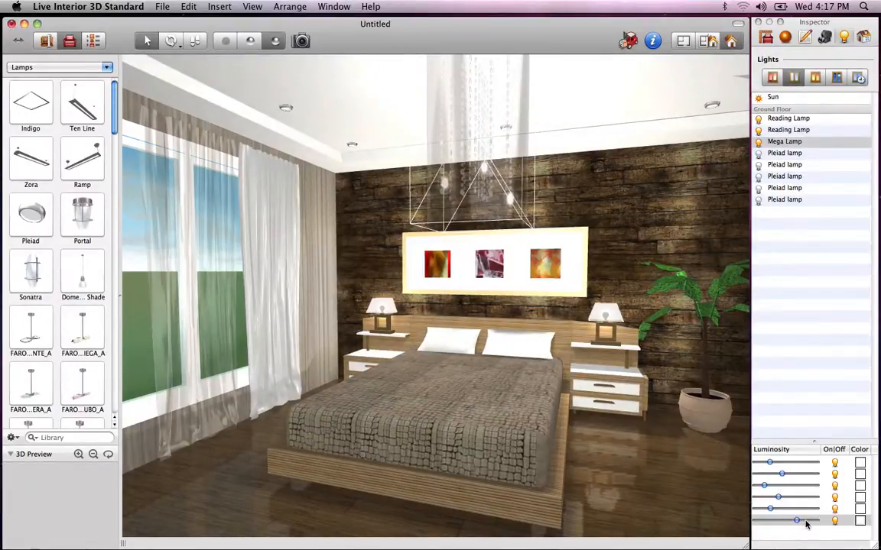
drag(797, 521, 786, 521)
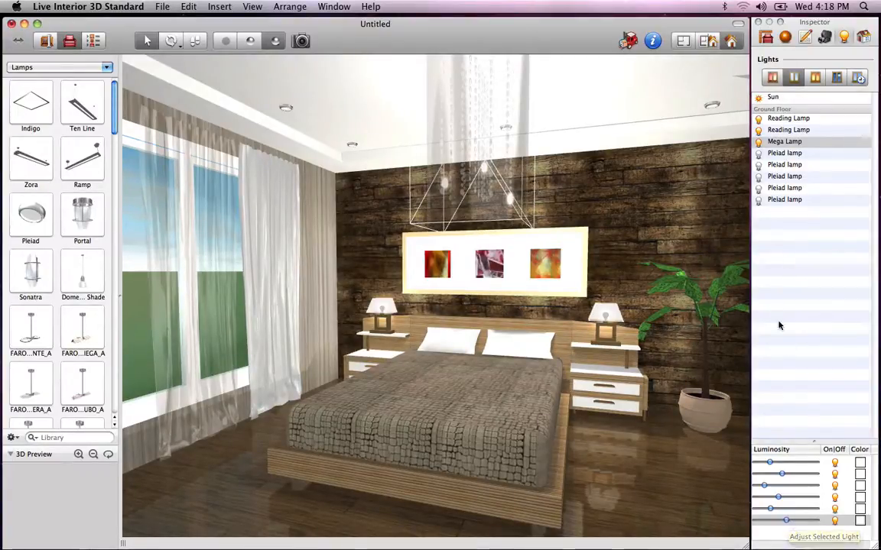
click(773, 96)
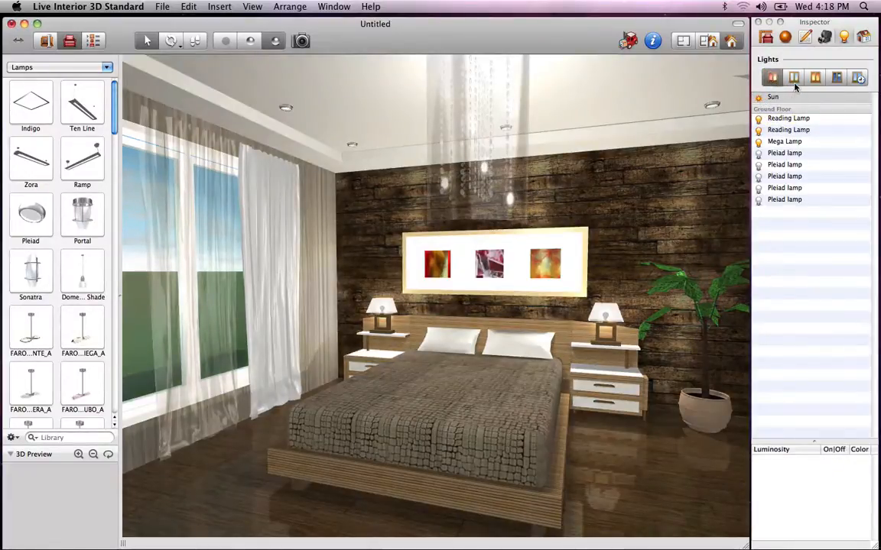
- Try dusk and night presets, then set custom 2:34 PM daylight with latitude at the Equator
click(815, 77)
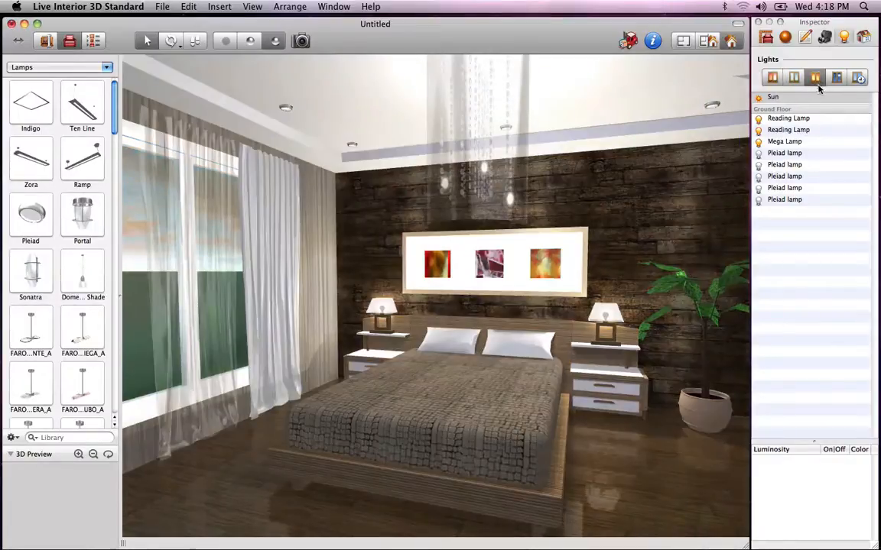
click(835, 77)
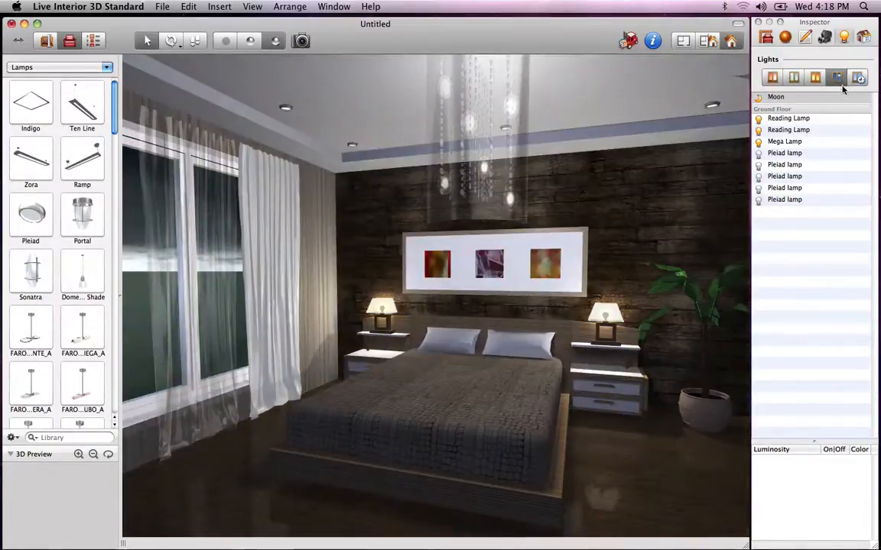
click(857, 78)
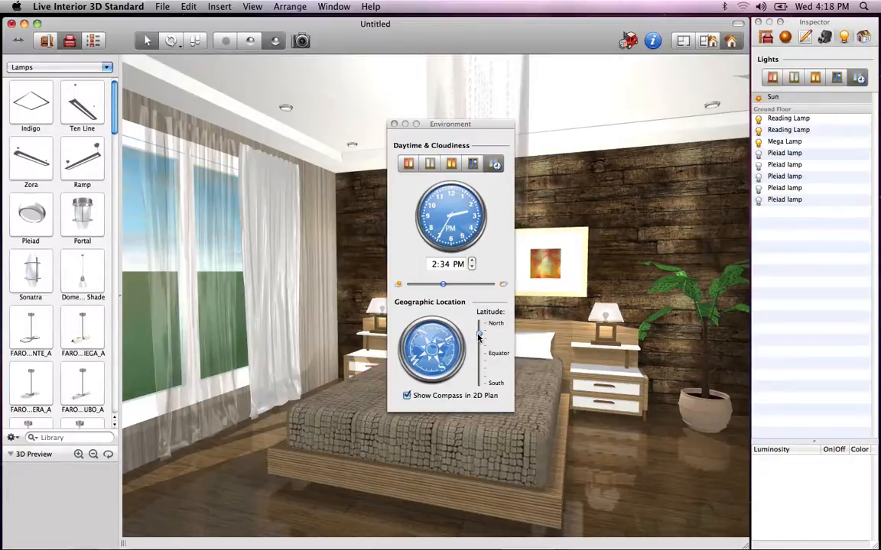
drag(480, 338, 479, 358)
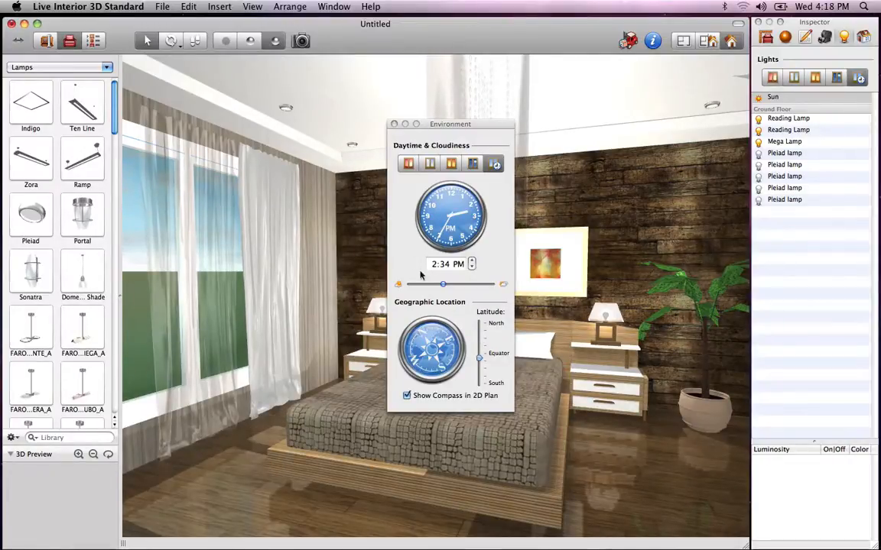
click(394, 124)
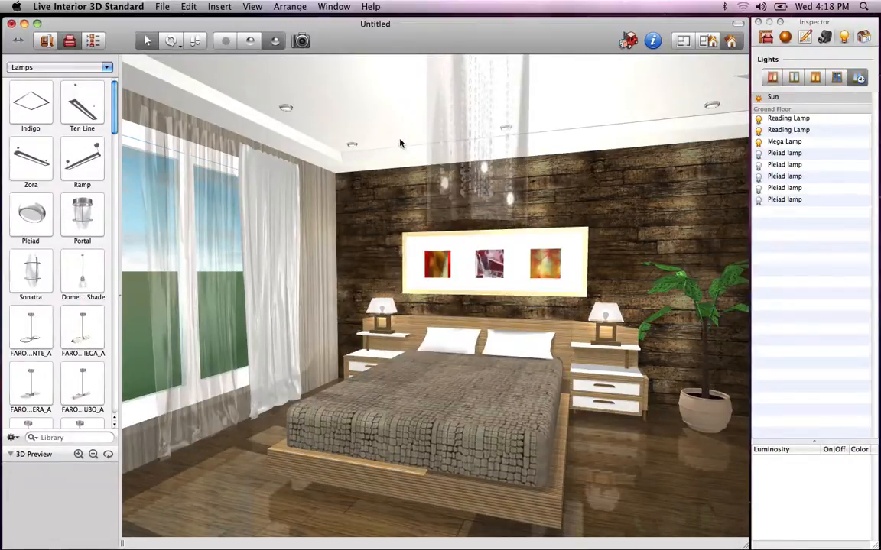
- Select the bed and toggle its Cast Shadows checkbox off and back on in the Object inspector
click(428, 370)
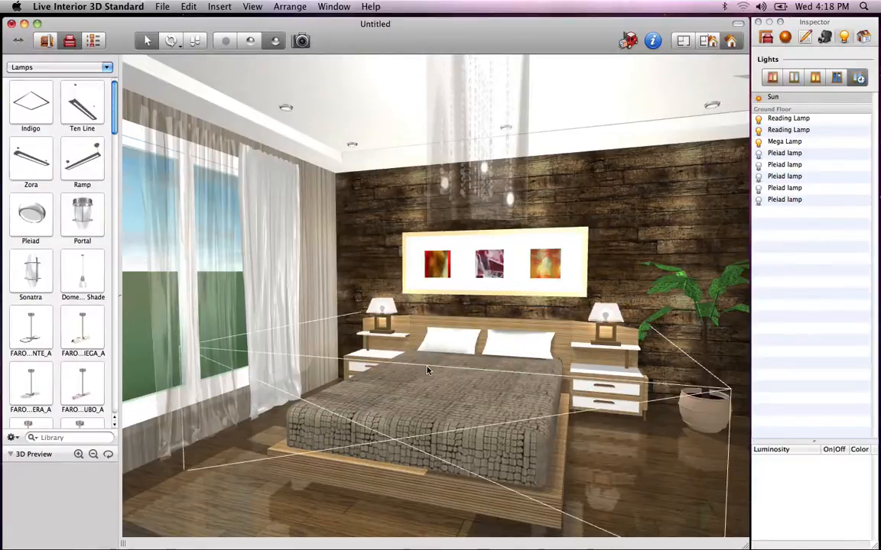
click(766, 37)
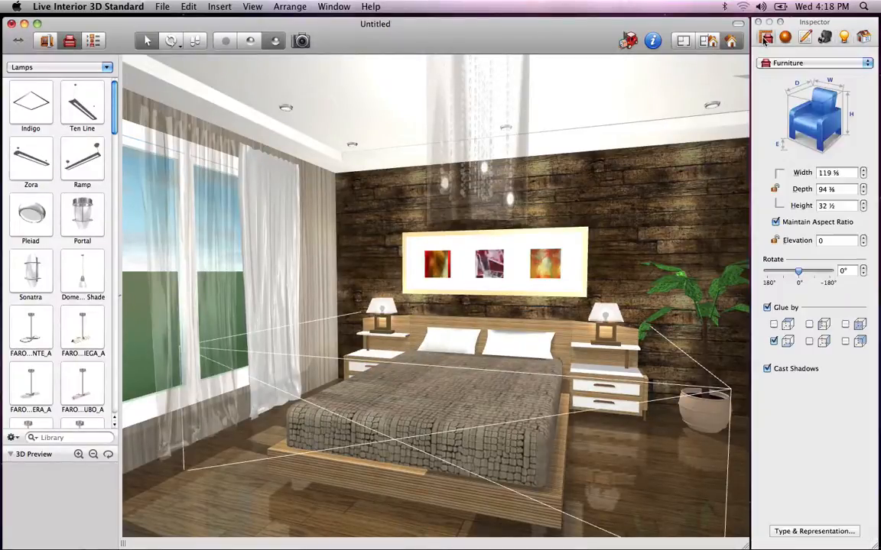
click(766, 368)
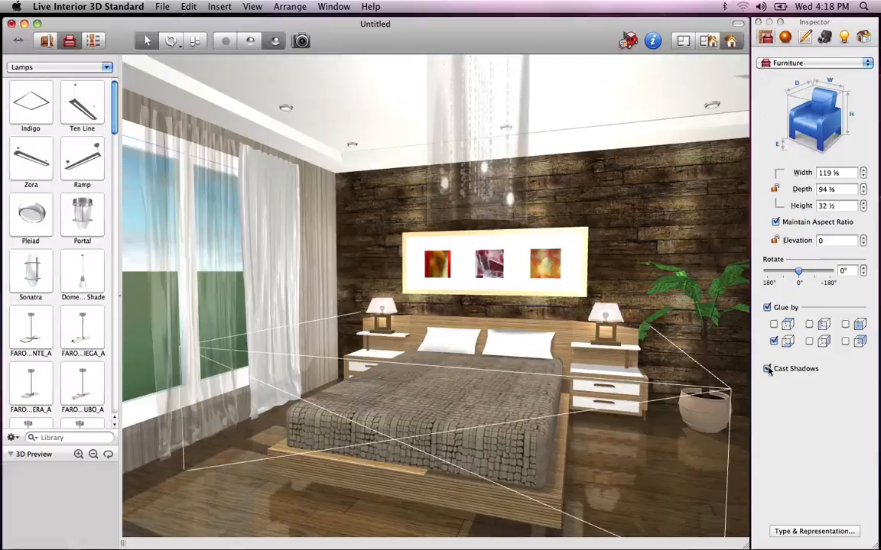
click(767, 368)
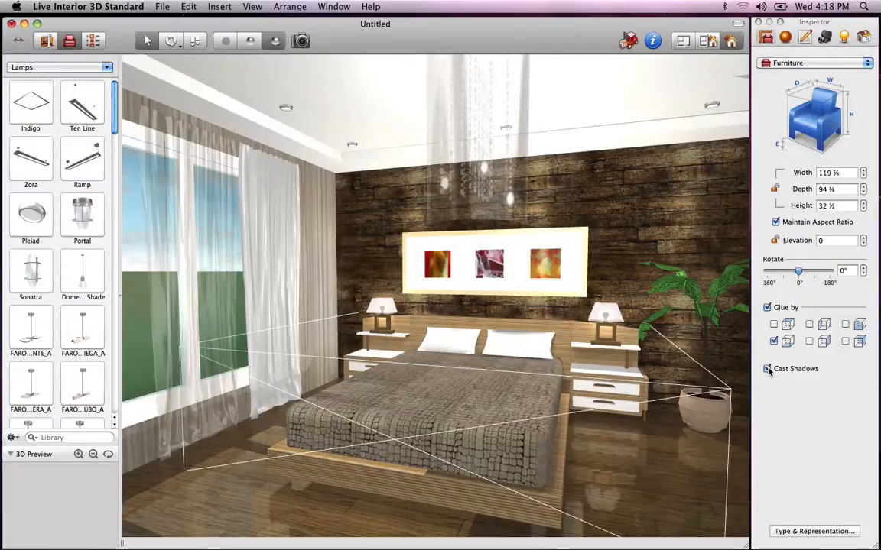
click(767, 369)
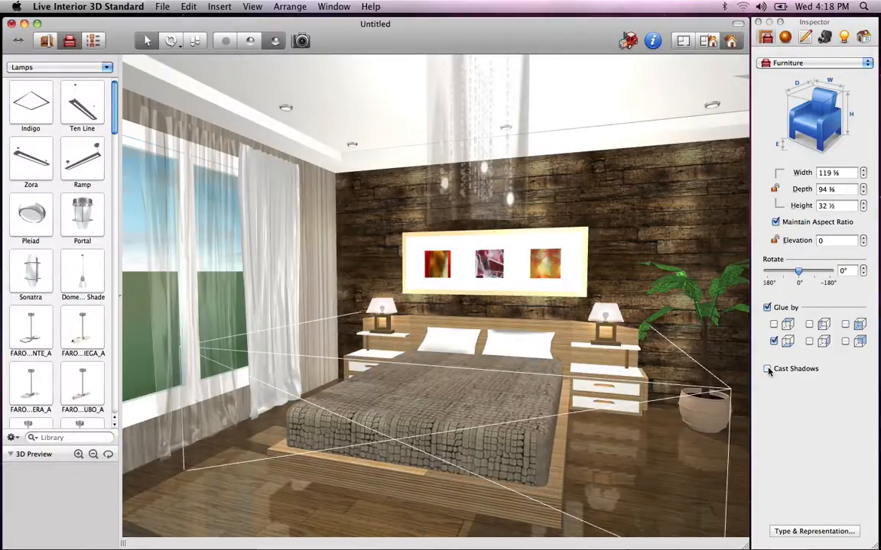
click(767, 368)
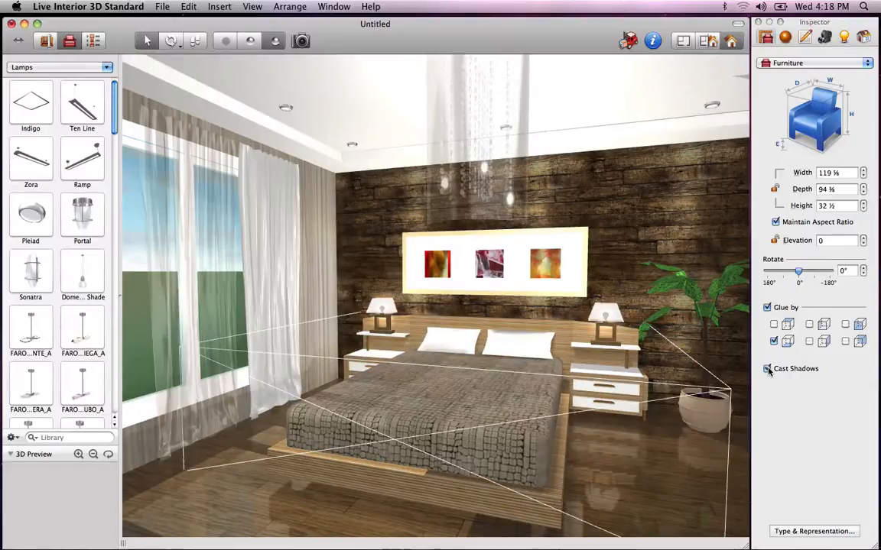